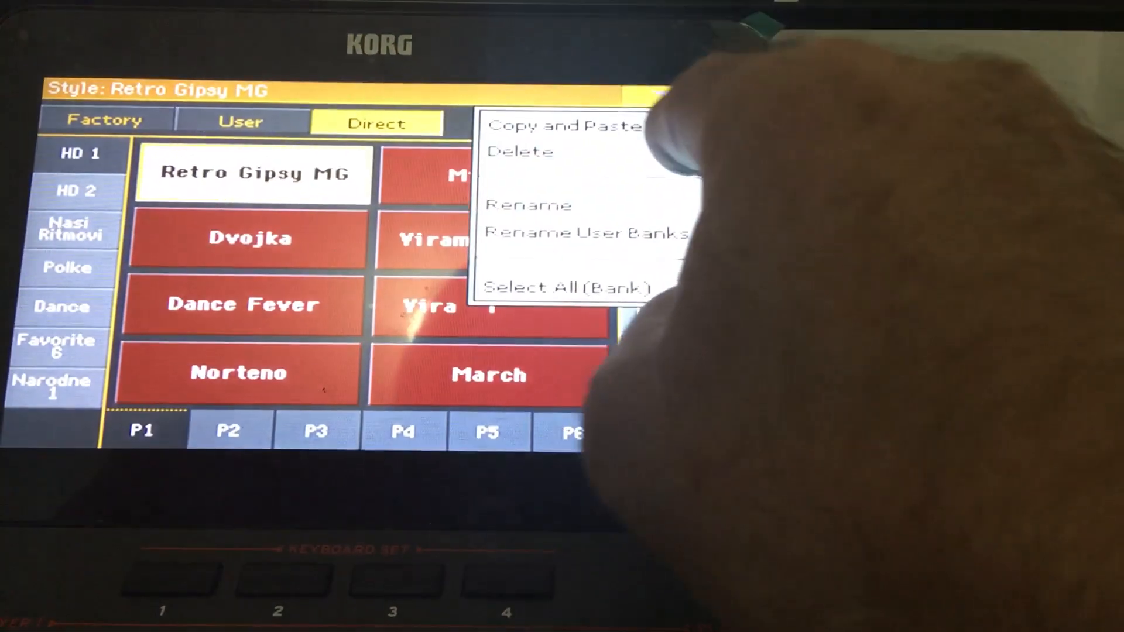
Step: Choose Copy and Paste for the Retro Gipsy MG style to reach Select destination
left_click(563, 126)
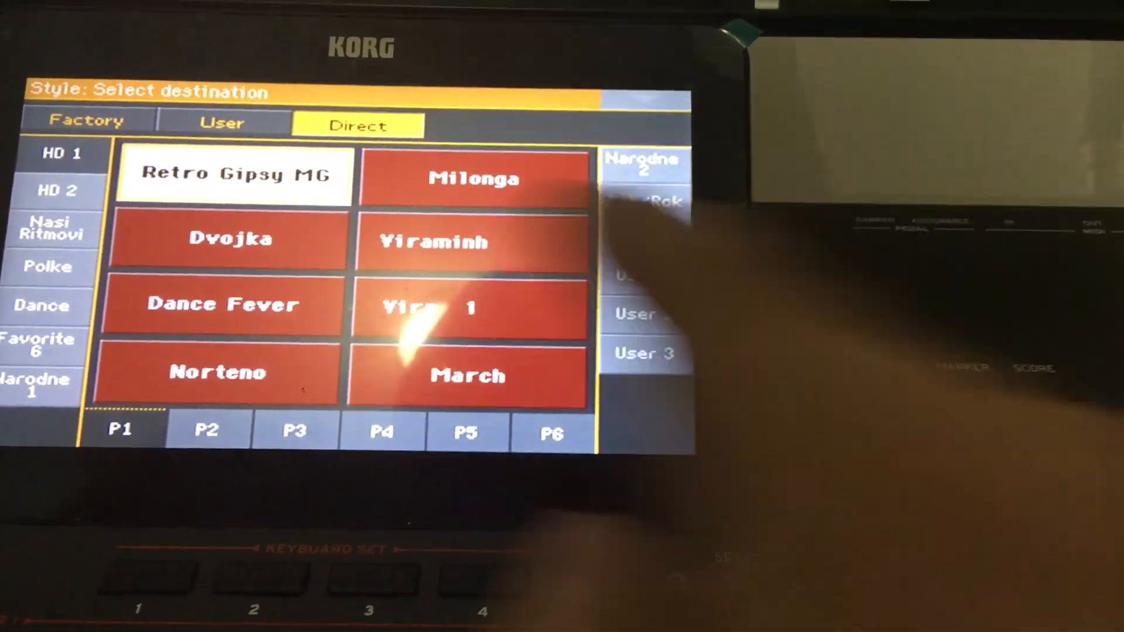
Step: Browse the User and Factory banks as destinations, finding their styles greyed out
left_click(223, 121)
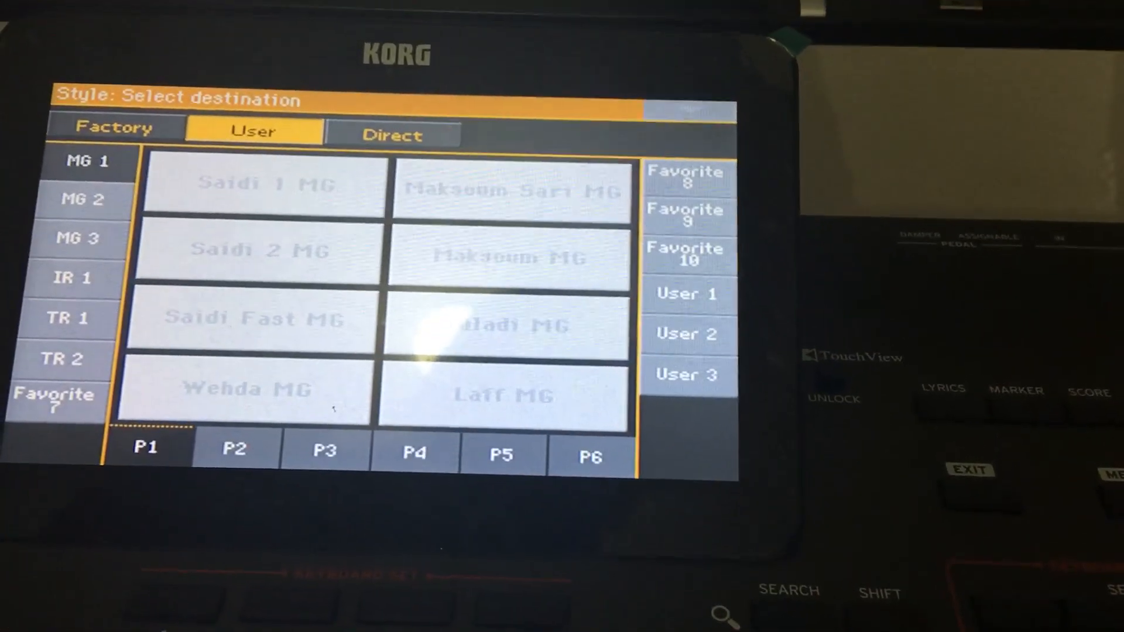
left_click(129, 151)
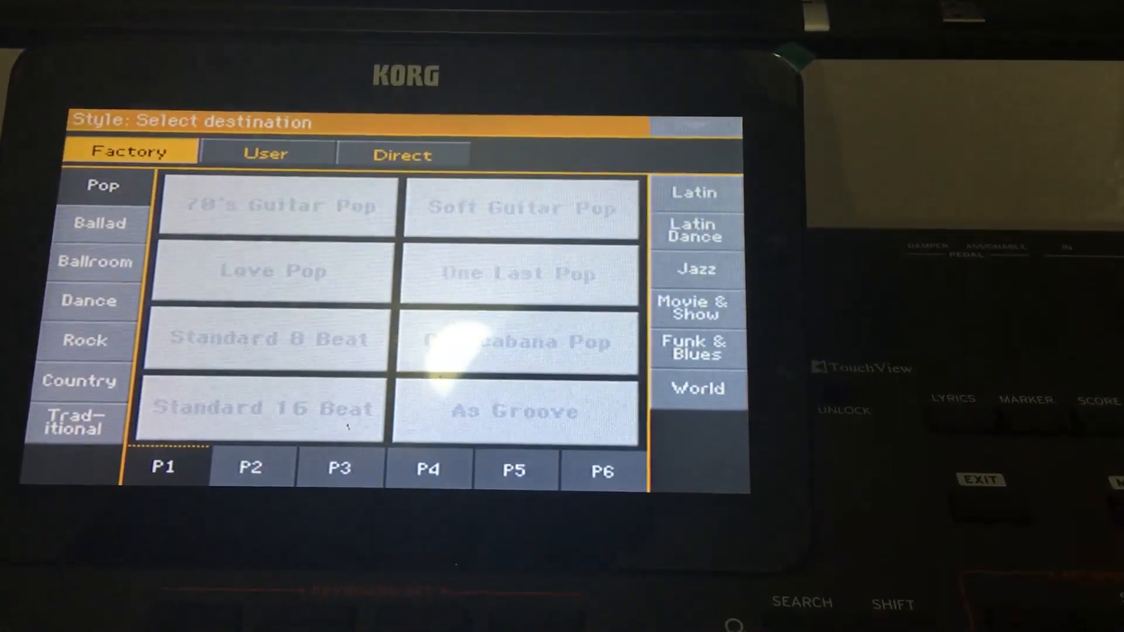